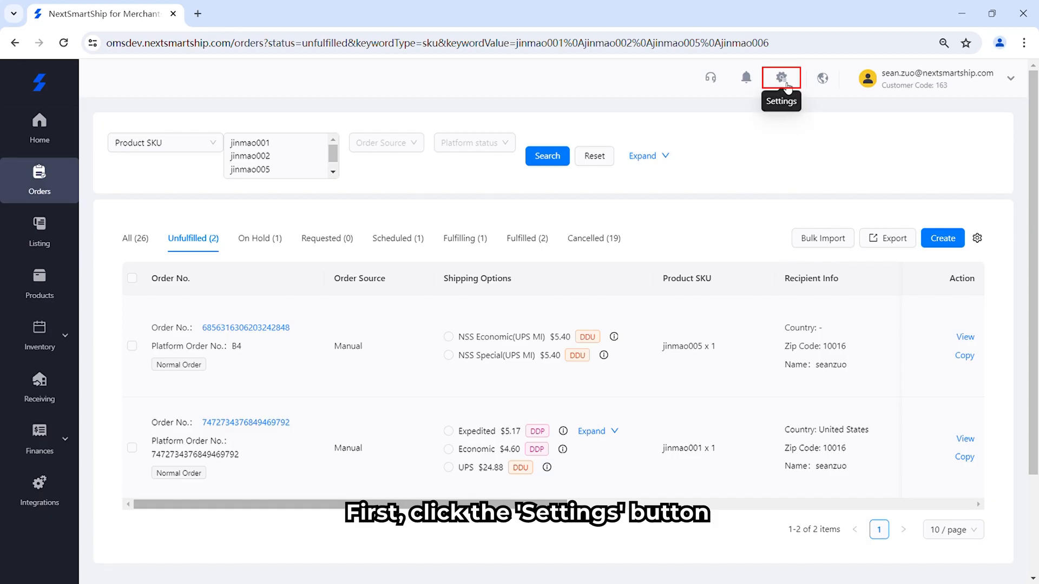
# Enter edit mode for warehouse and shipping settings, showing CN Warehouse default and the CA → USEA rule.
pyautogui.click(780, 78)
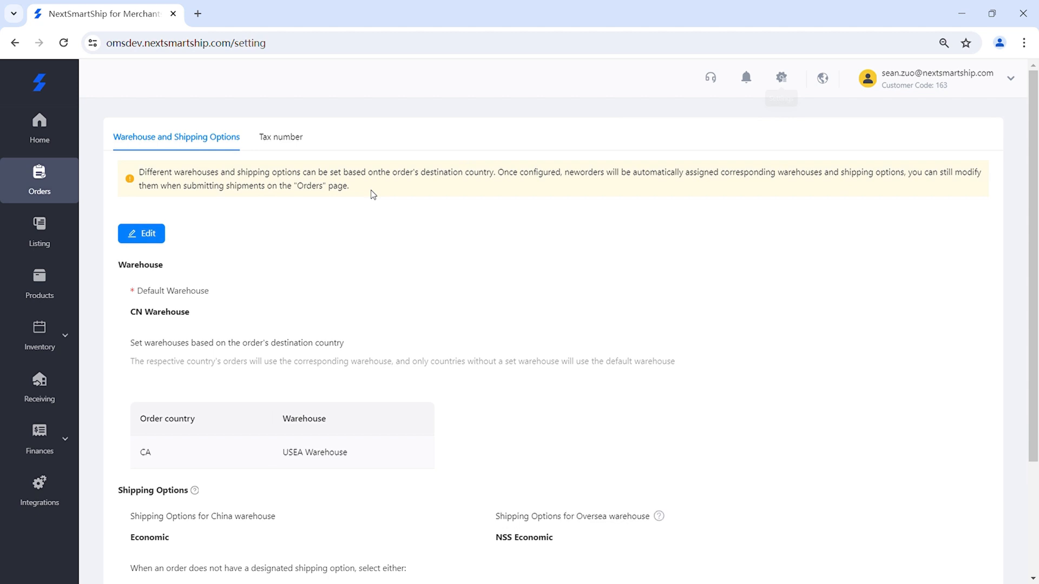
pyautogui.click(140, 234)
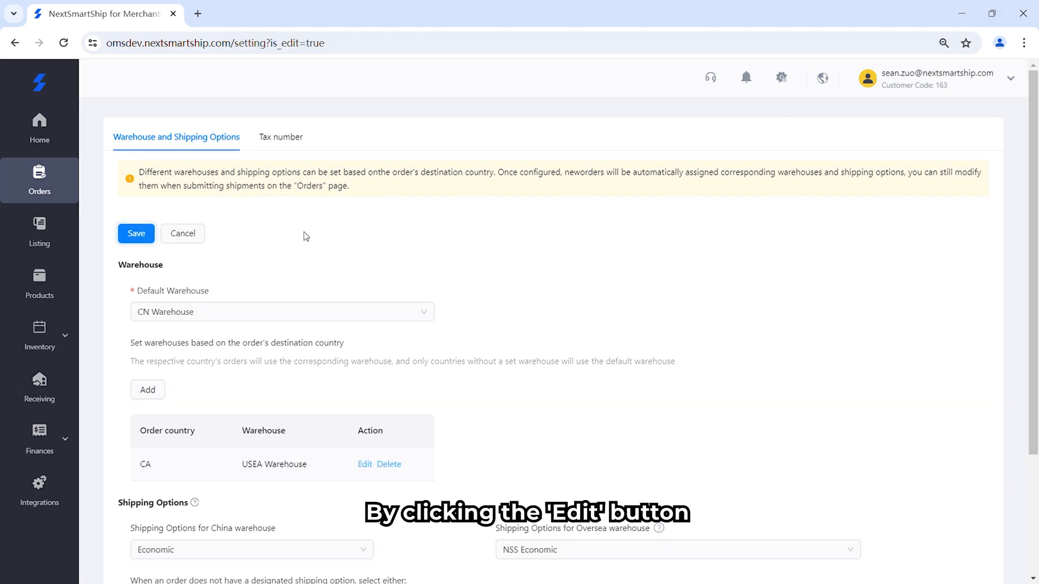
pyautogui.scroll(-3)
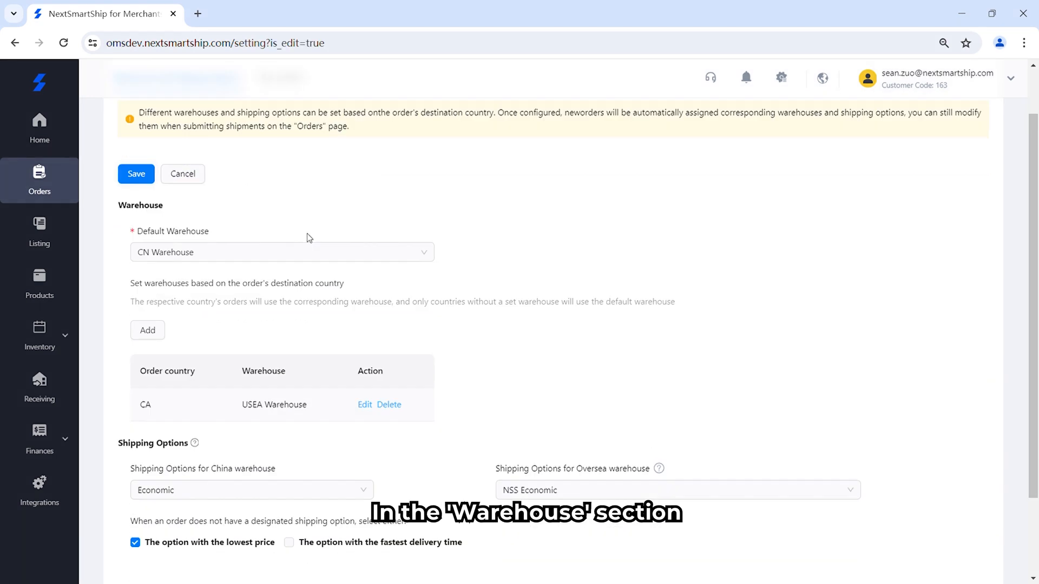
pyautogui.click(281, 252)
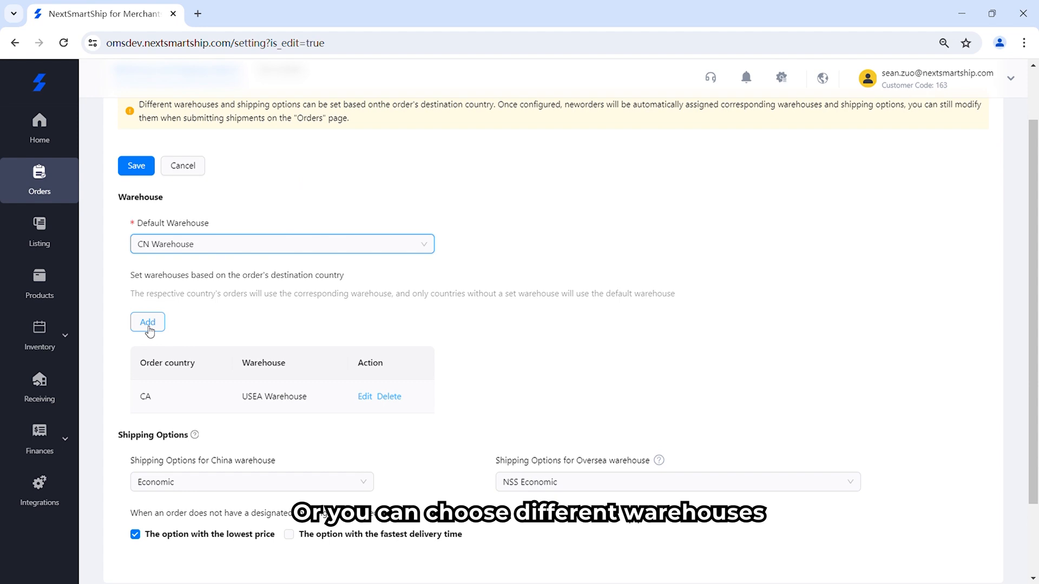
pyautogui.click(147, 322)
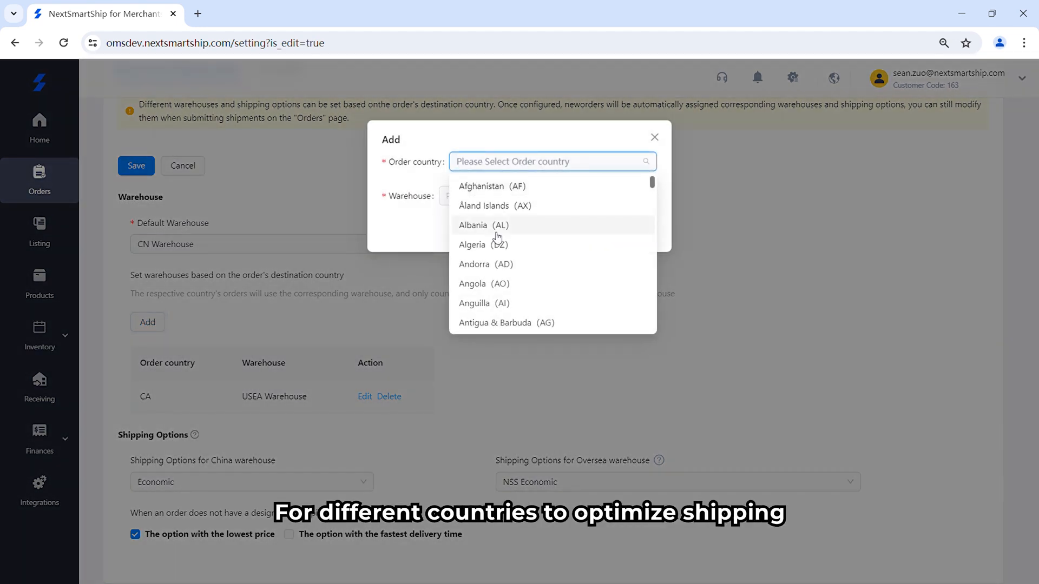
pyautogui.click(483, 225)
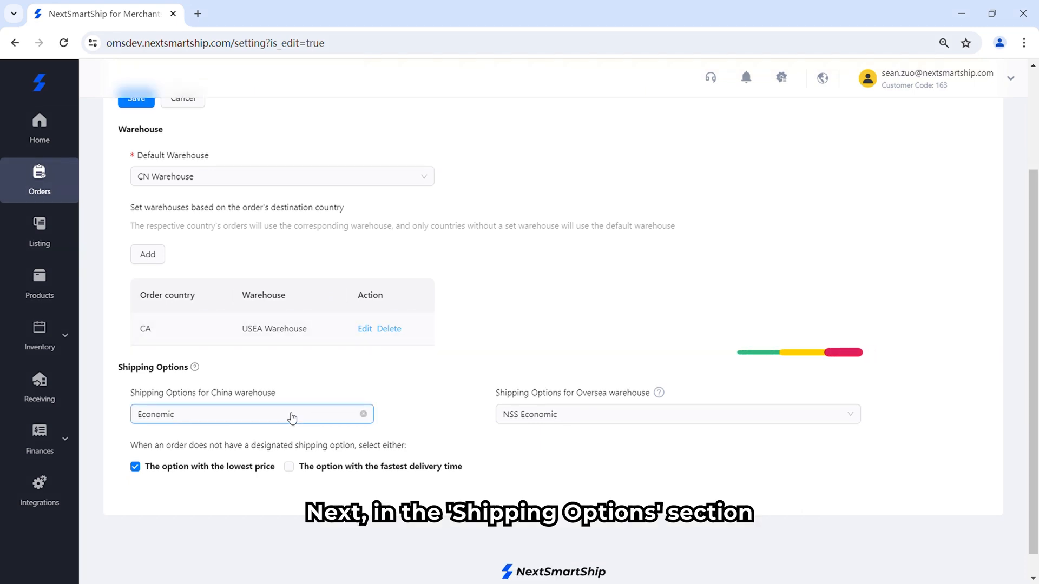
# Keep NSS Economic for the oversea warehouse and save the warehouse and shipping settings.
pyautogui.click(675, 415)
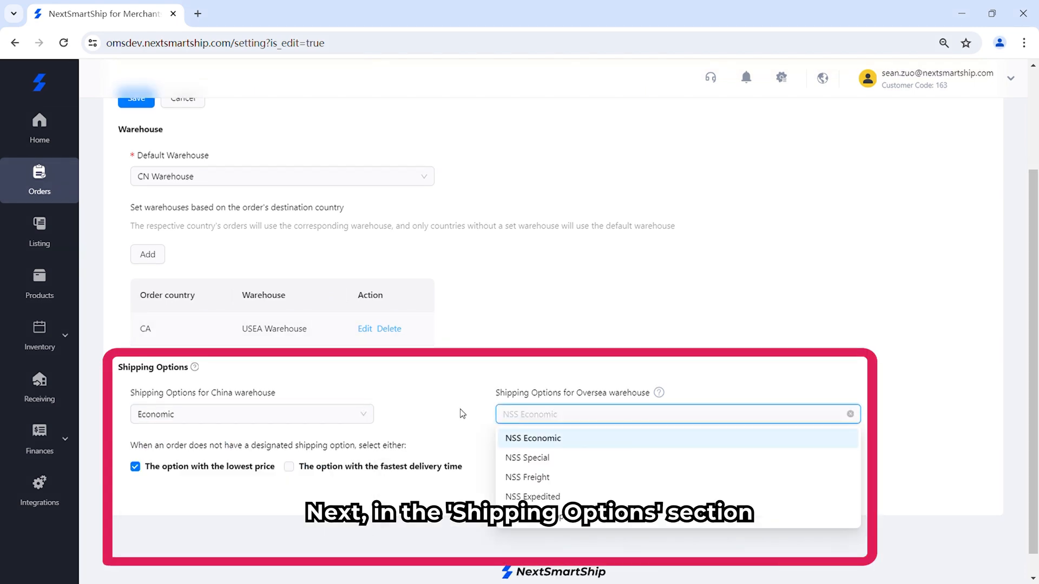
pyautogui.click(533, 439)
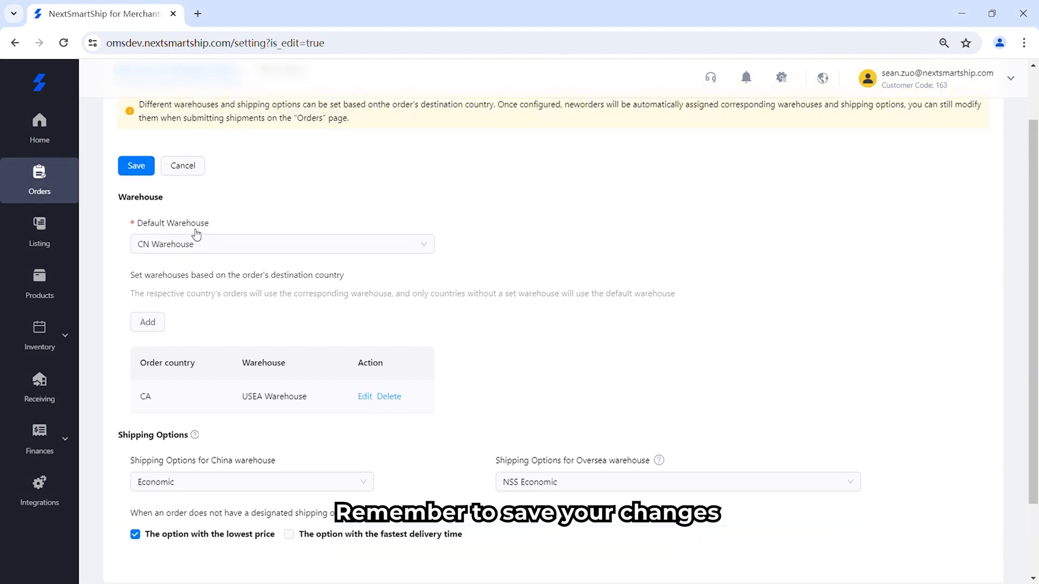
pyautogui.click(136, 165)
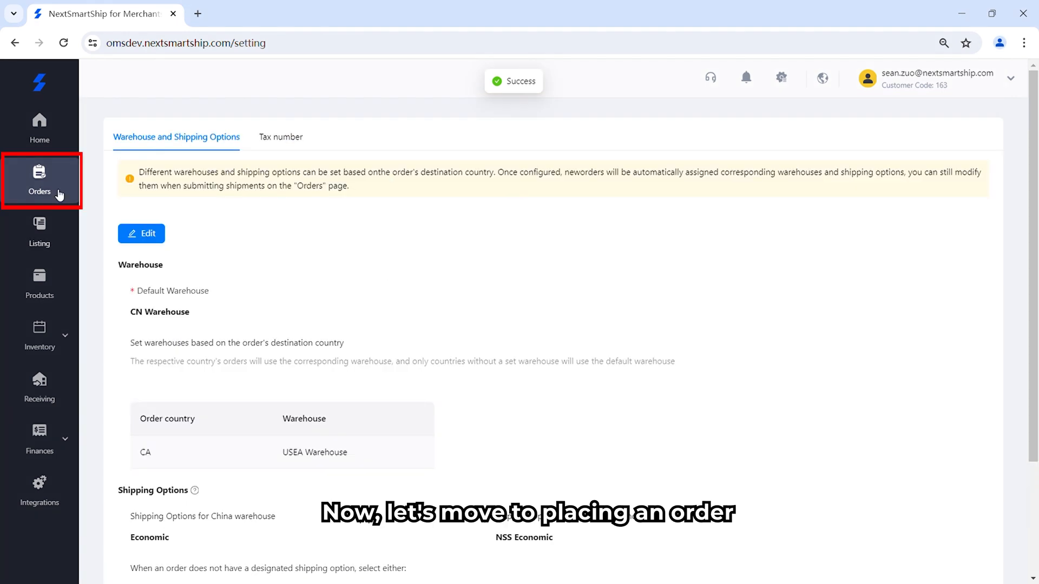
# Select both unfulfilled orders in the orders list, totaling $10.00 estimated cost.
pyautogui.click(39, 181)
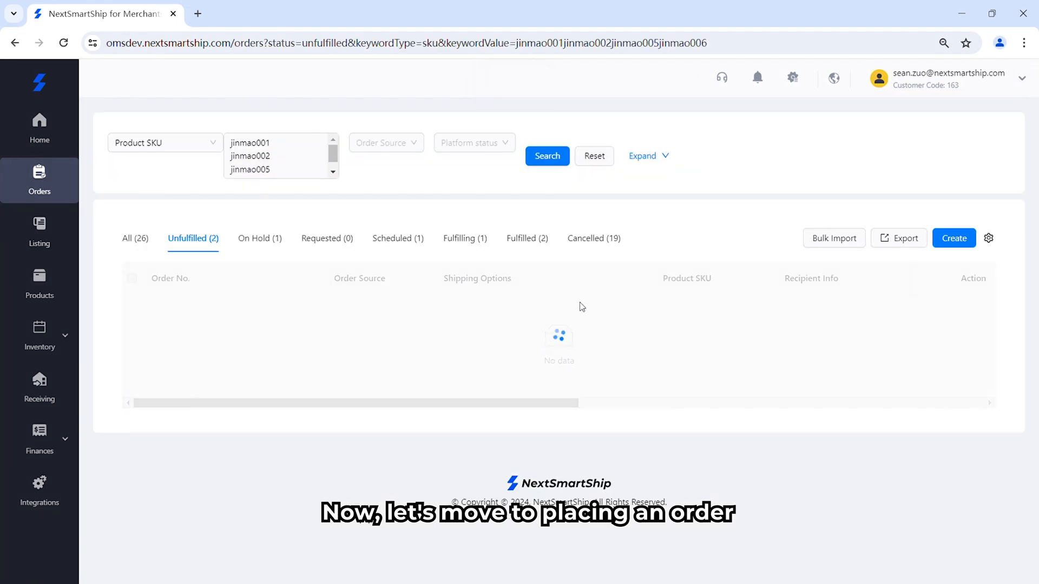
pyautogui.click(193, 238)
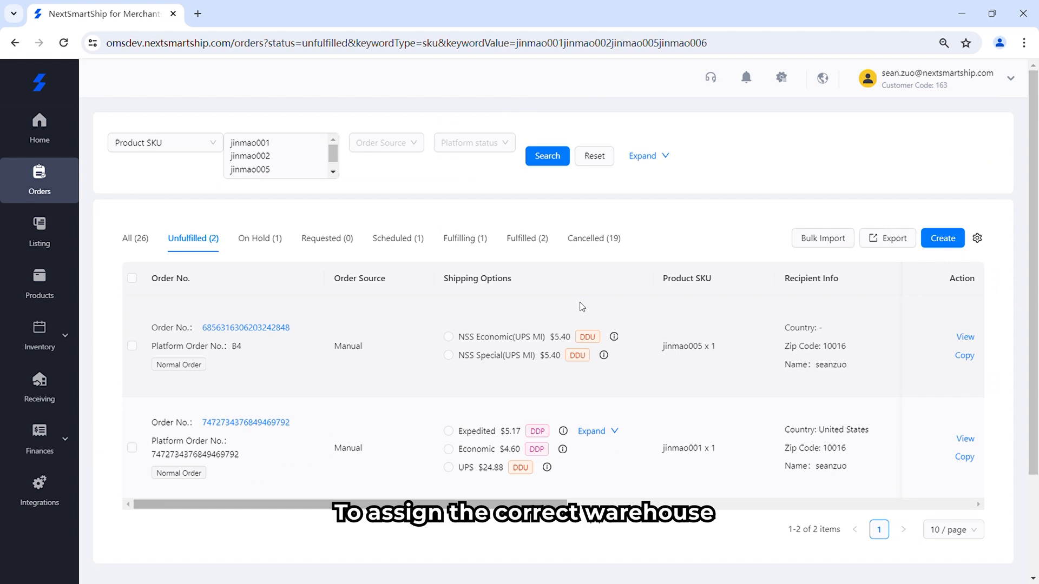
pyautogui.moveTo(515, 402)
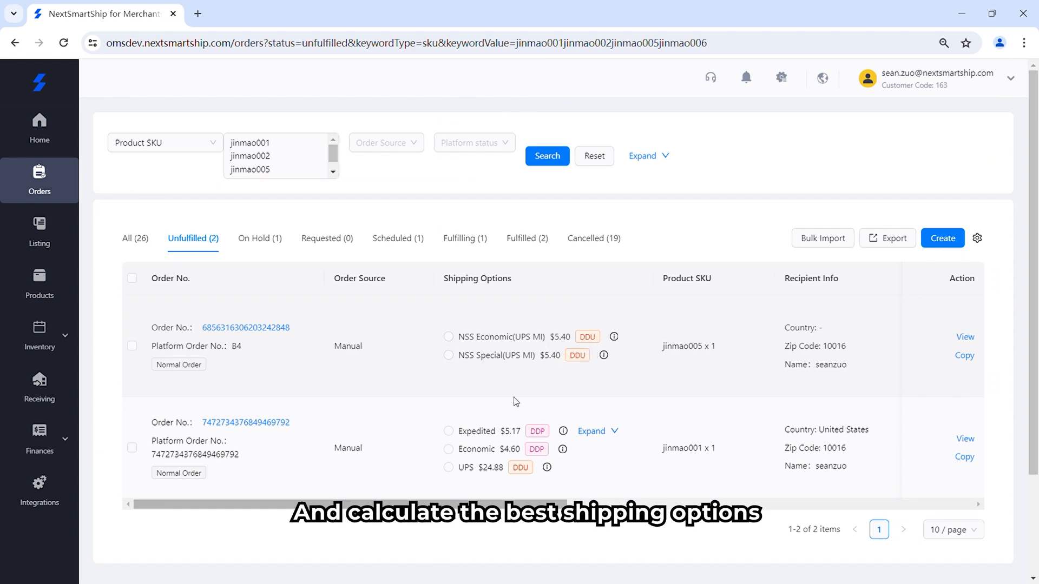
pyautogui.hscroll(3)
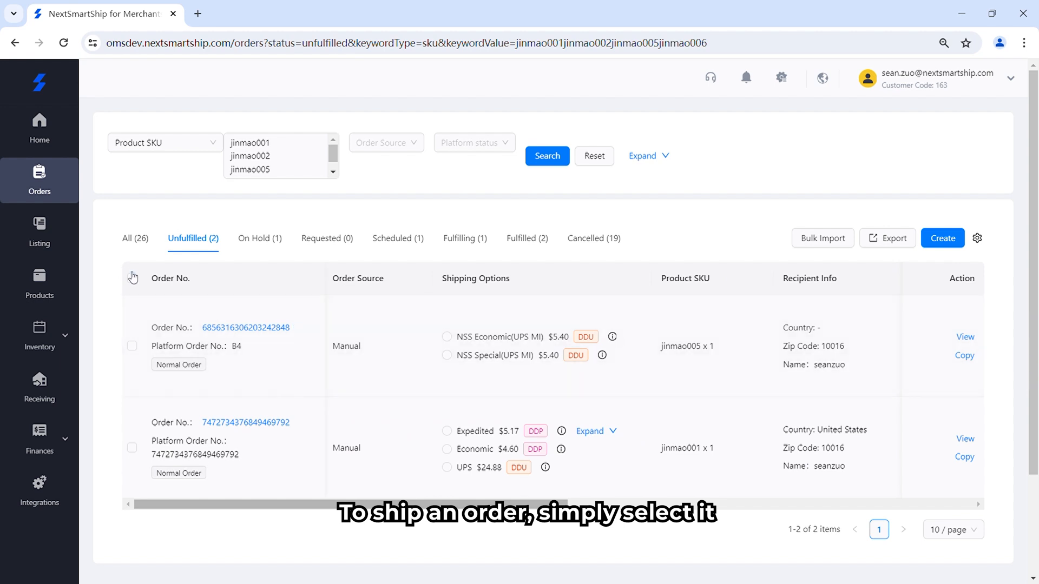
pyautogui.click(132, 278)
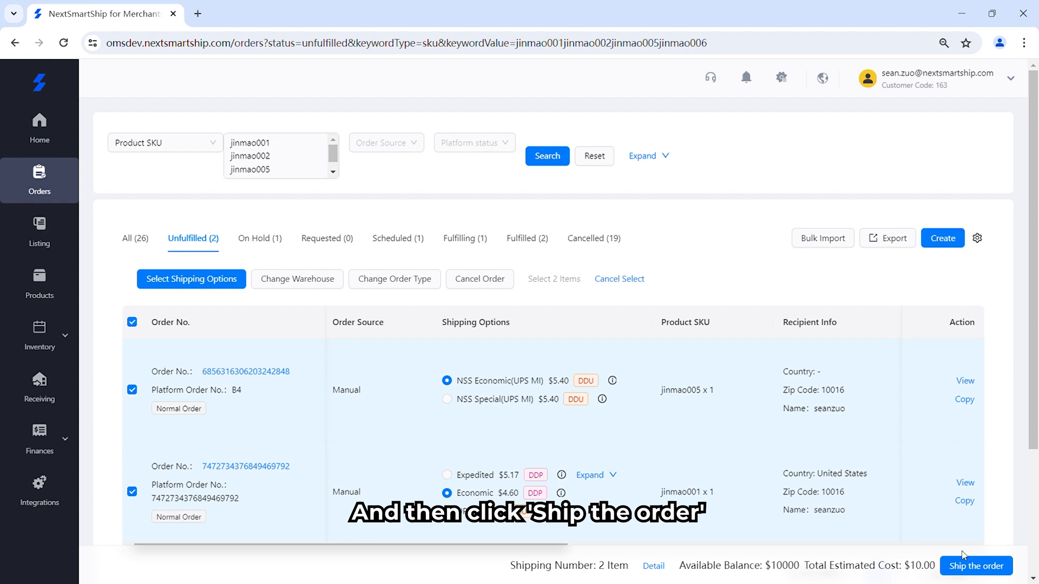
# Ship the two selected orders, acknowledge the Tips summary, and select the order under Requested.
pyautogui.click(976, 566)
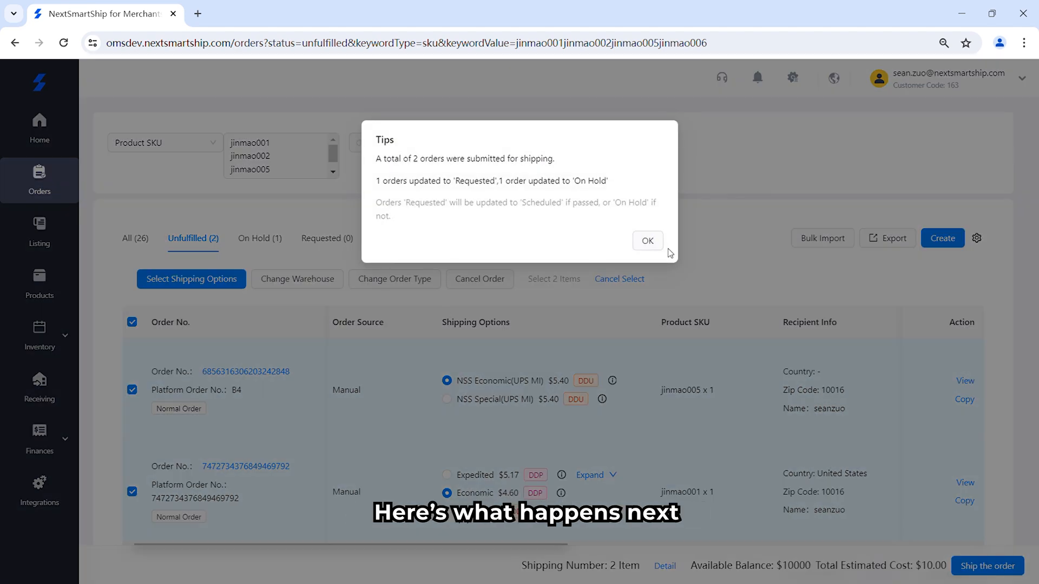
pyautogui.click(647, 240)
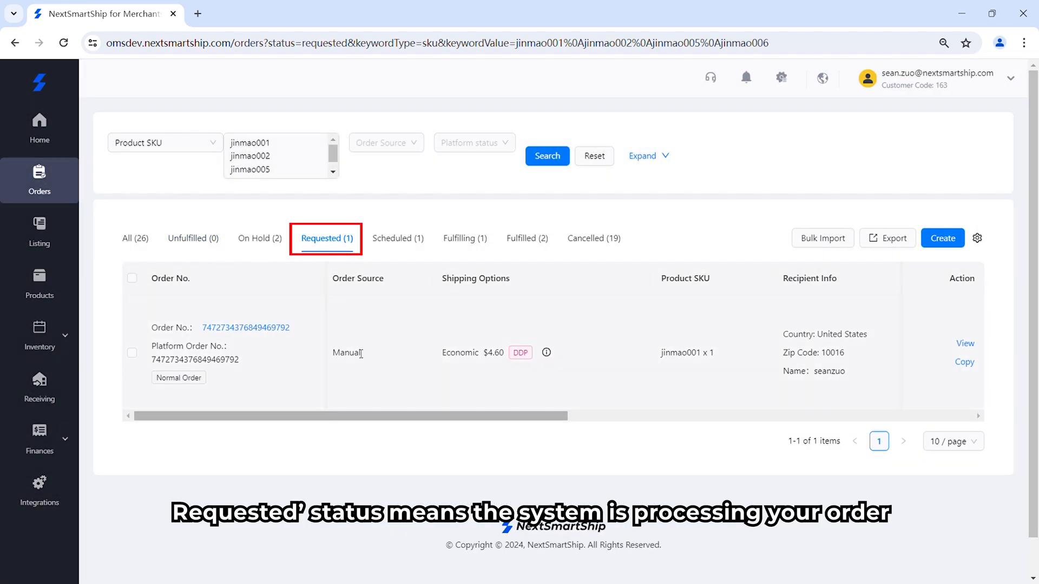
pyautogui.click(132, 278)
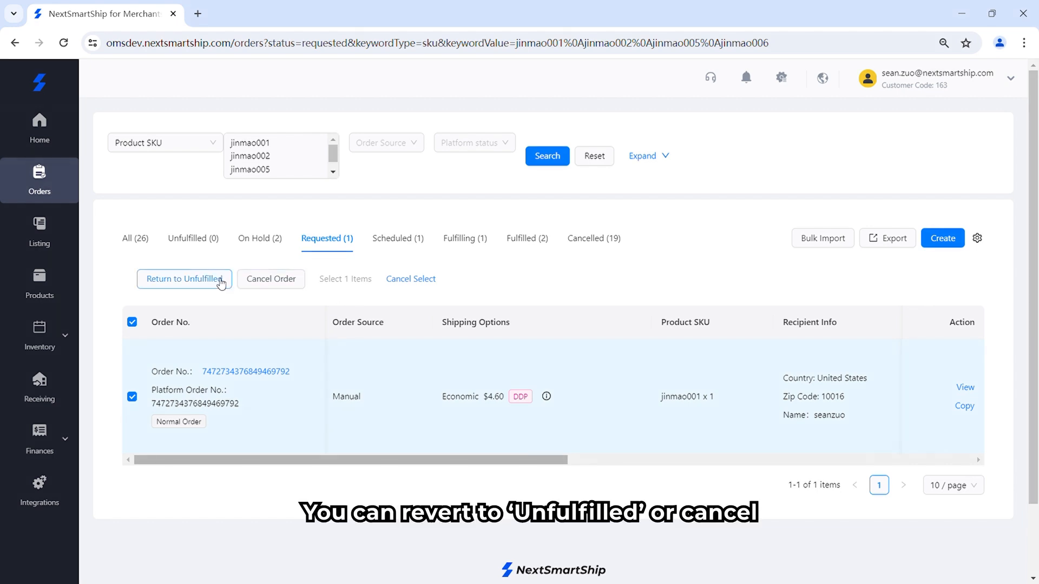
pyautogui.moveTo(271, 278)
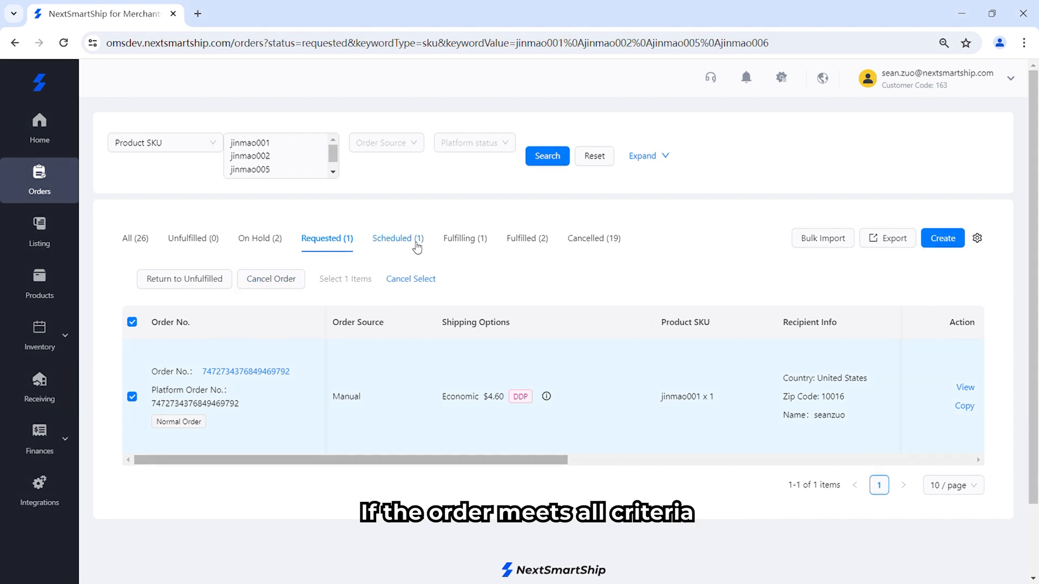
# Select the order under Scheduled, then list the On Hold orders for out-of-stock jinmao005 and jinmao006.
pyautogui.click(397, 238)
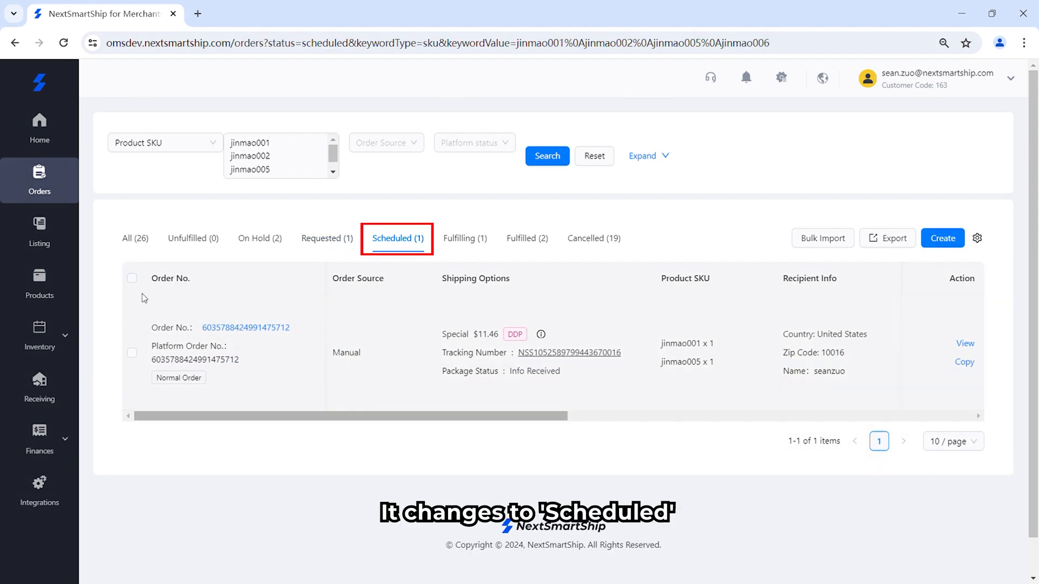
pyautogui.click(132, 278)
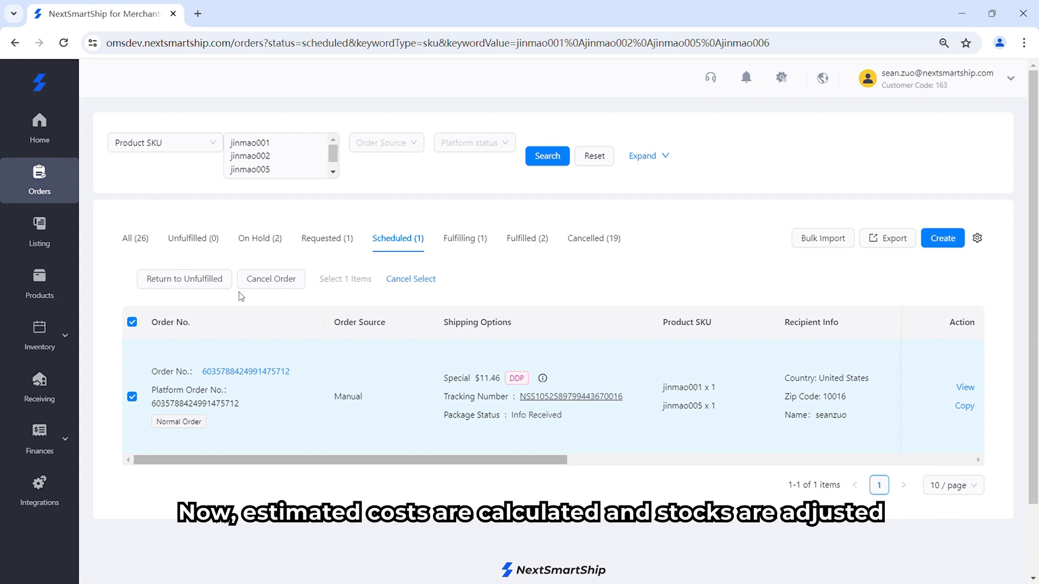
pyautogui.click(260, 238)
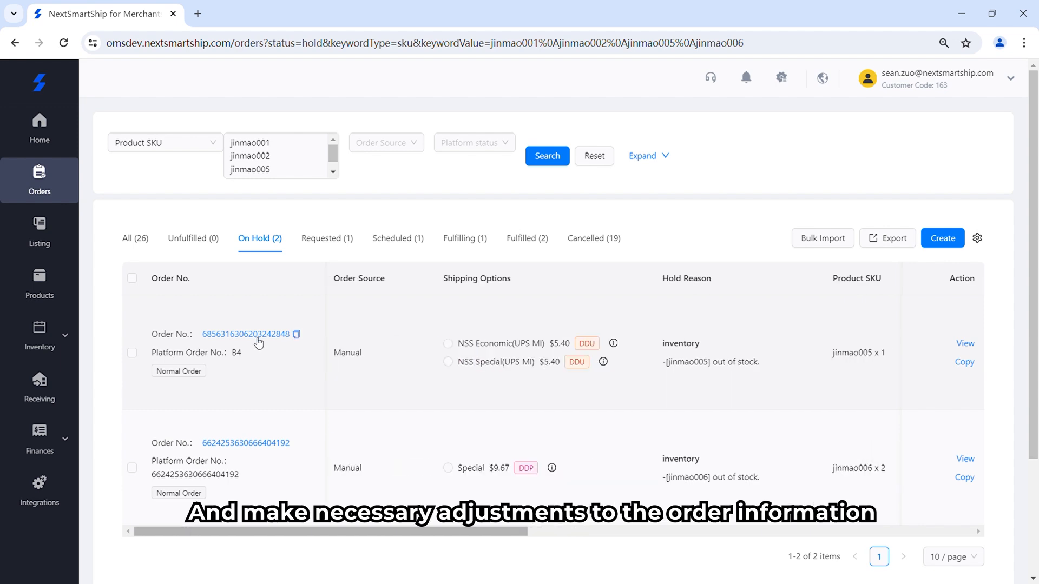
pyautogui.click(246, 335)
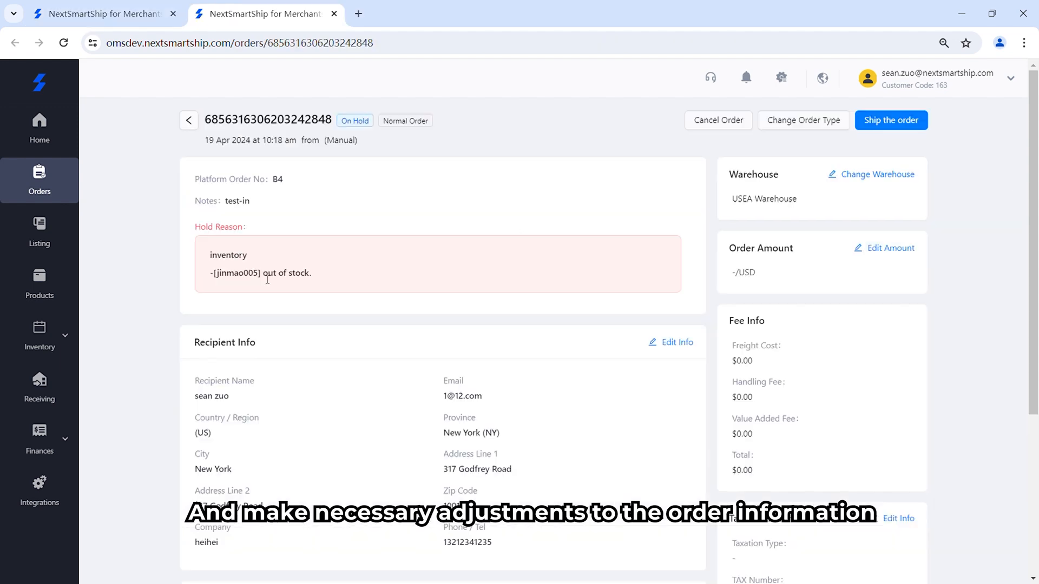
pyautogui.scroll(-3)
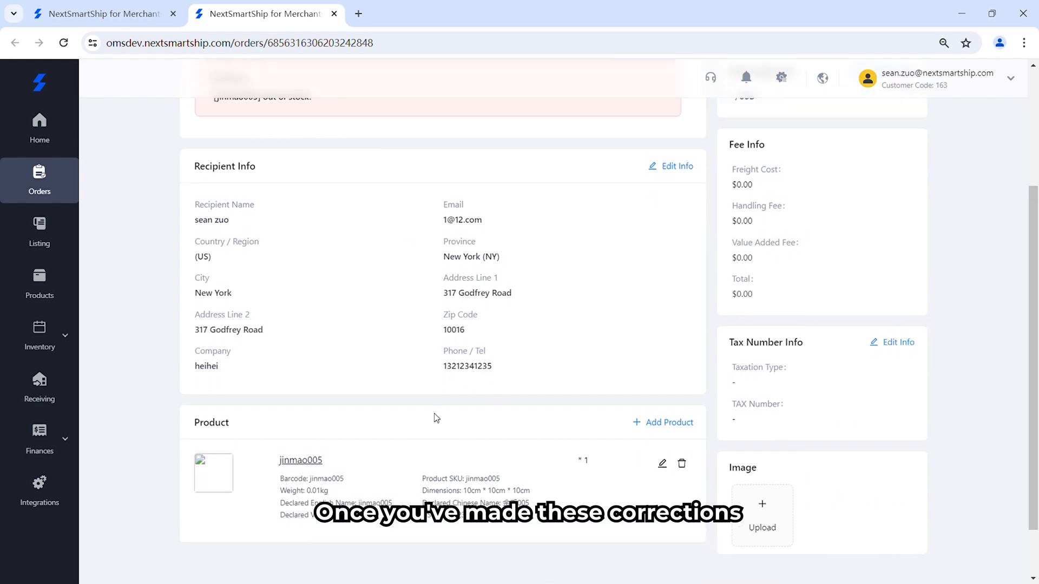
pyautogui.click(890, 120)
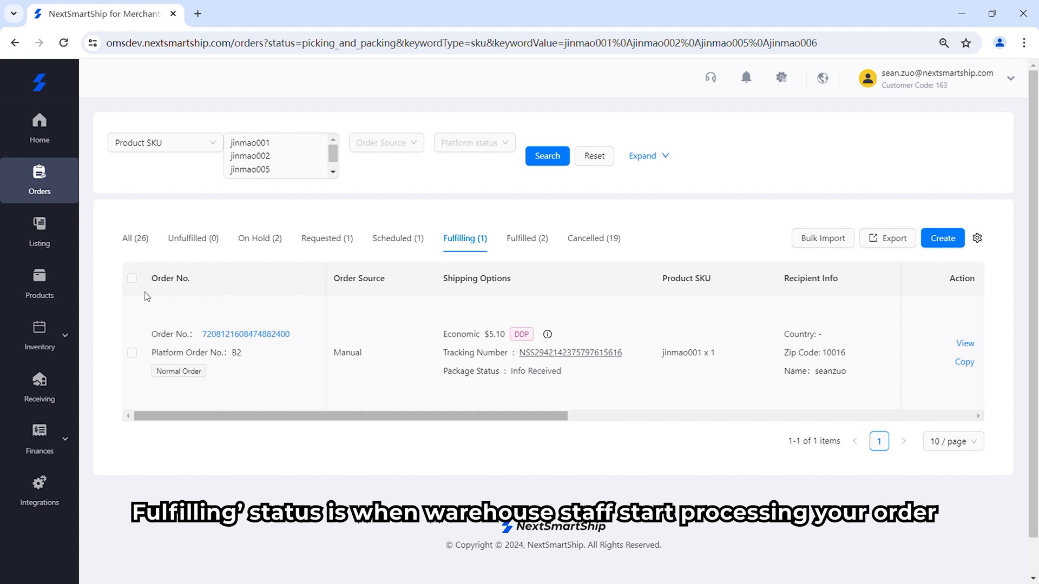
# Check the Fulfilling and Fulfilled orders with their tracking numbers, then list the 19 Cancelled orders.
pyautogui.click(132, 278)
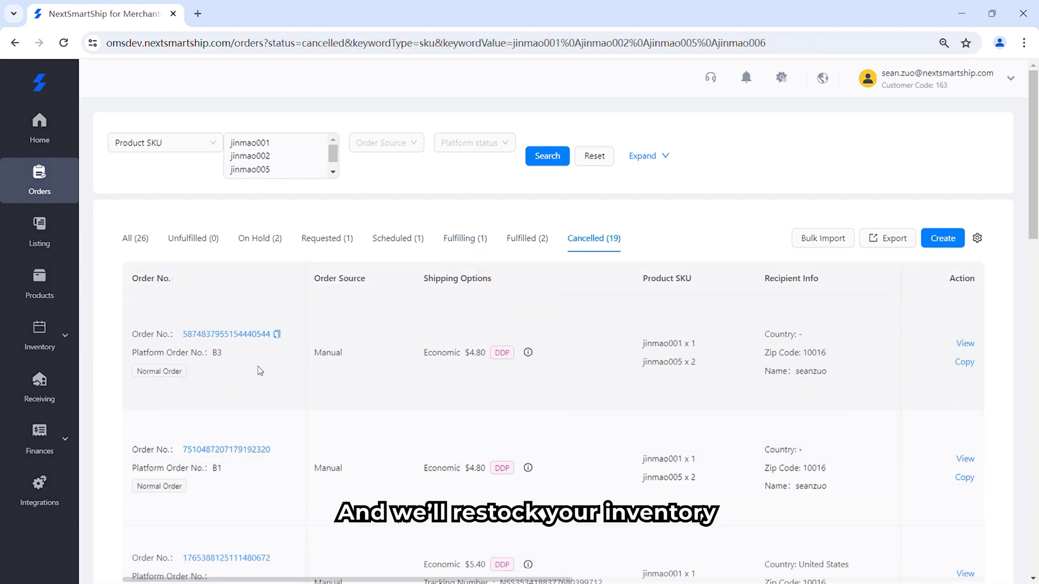
pyautogui.click(459, 239)
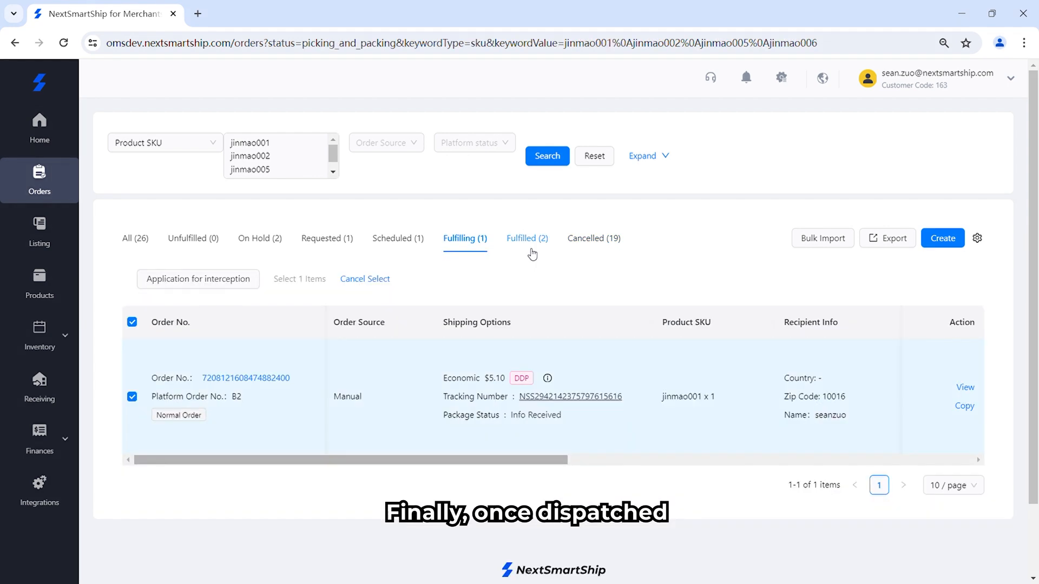
pyautogui.click(527, 238)
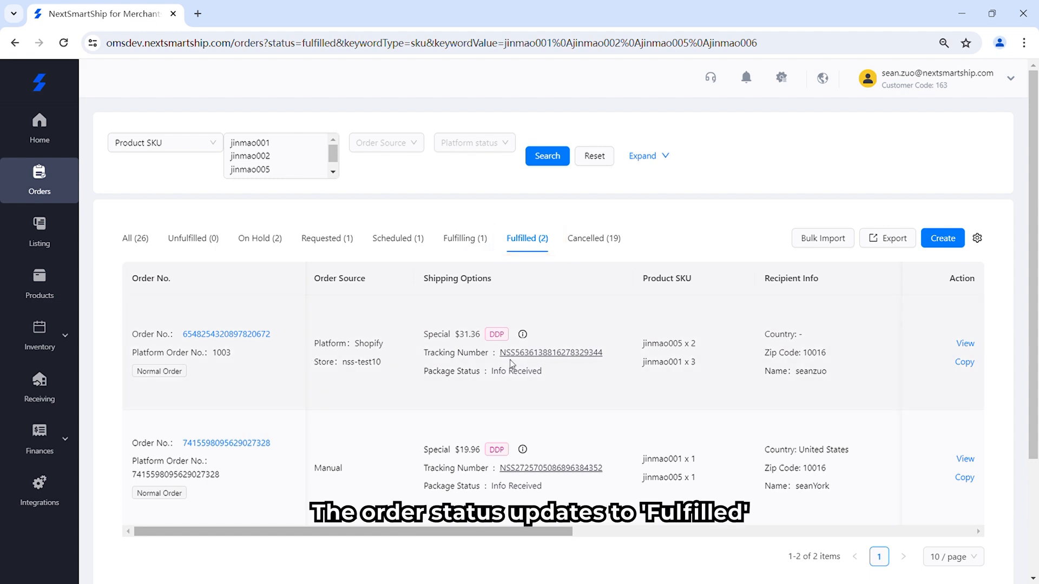
pyautogui.hscroll(3)
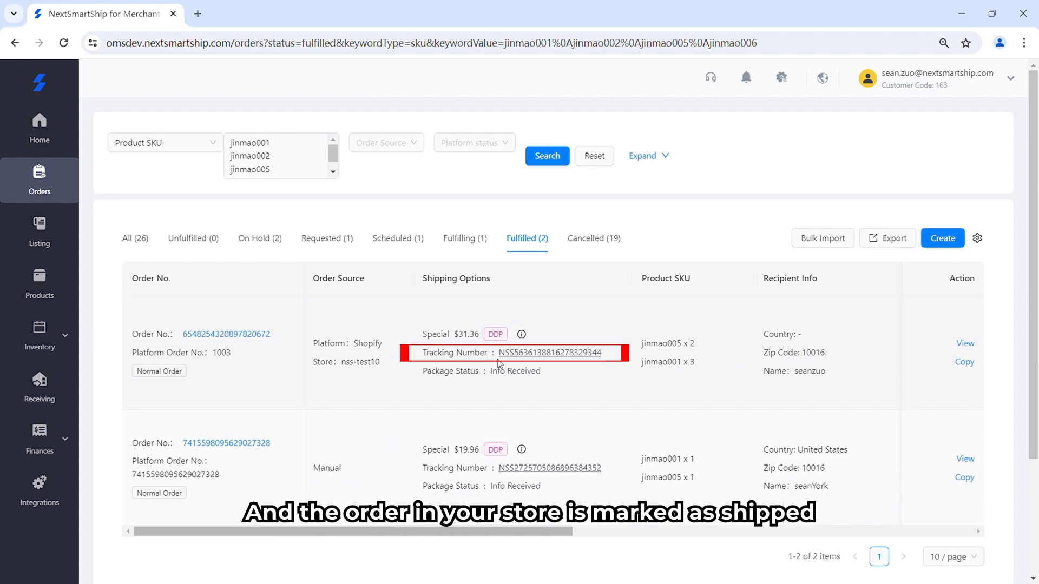
pyautogui.click(593, 238)
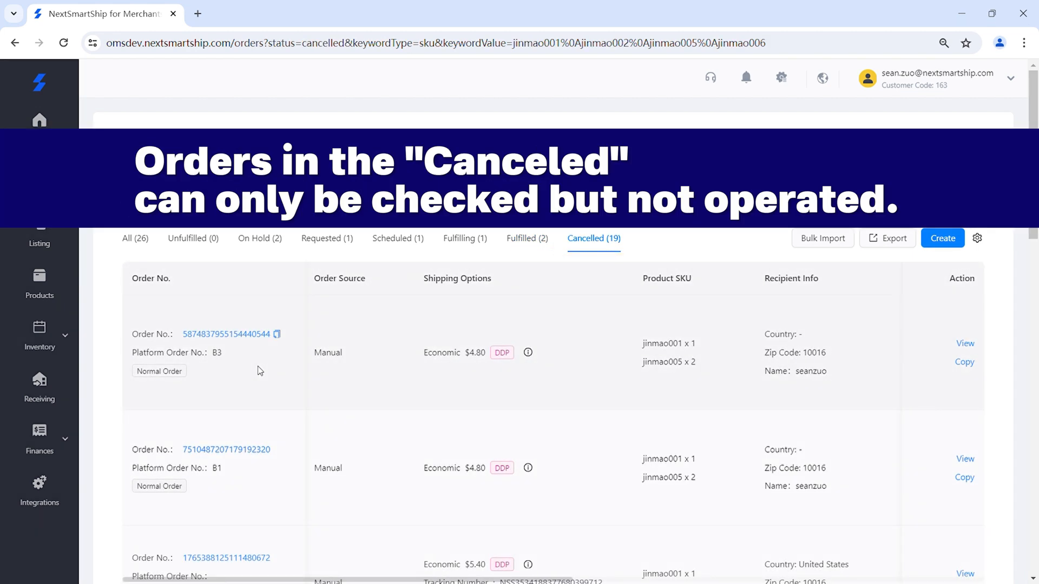